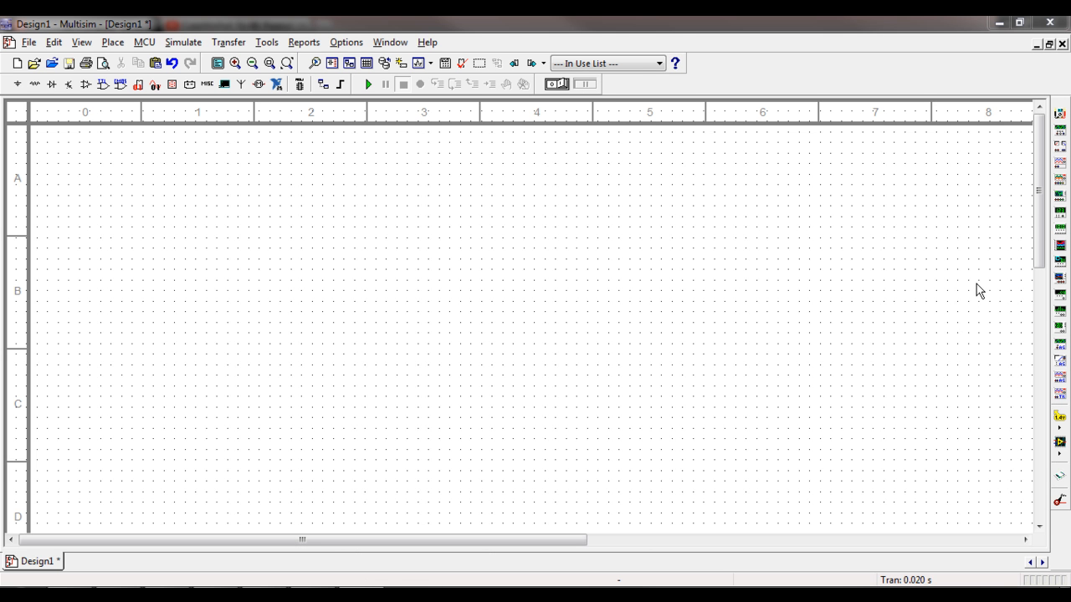
{"action": "mouse_move", "coordinate": [994, 280]}
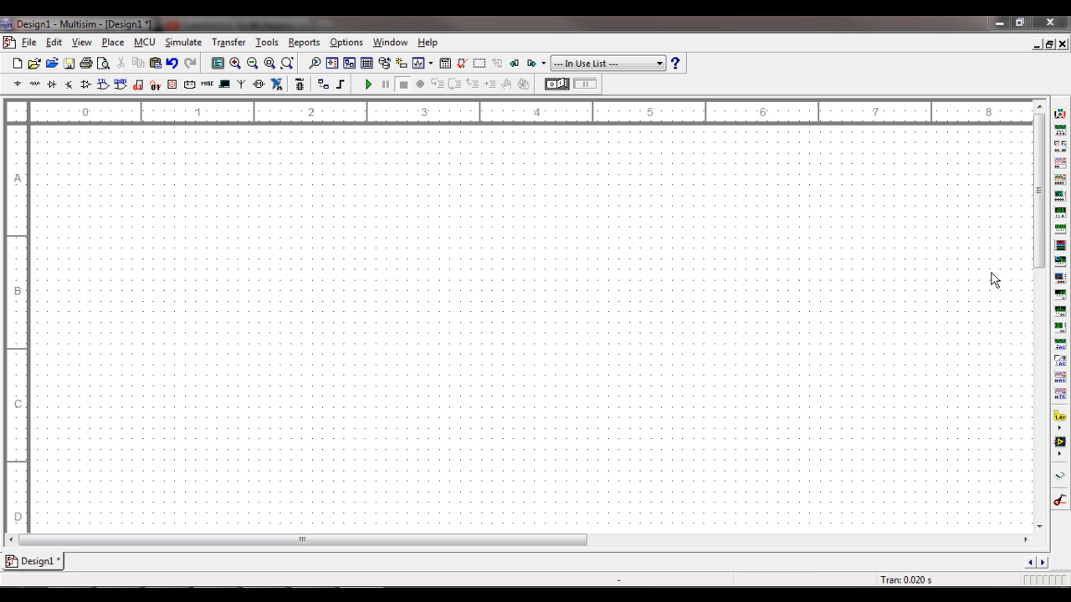
{"action": "mouse_move", "coordinate": [1059, 133]}
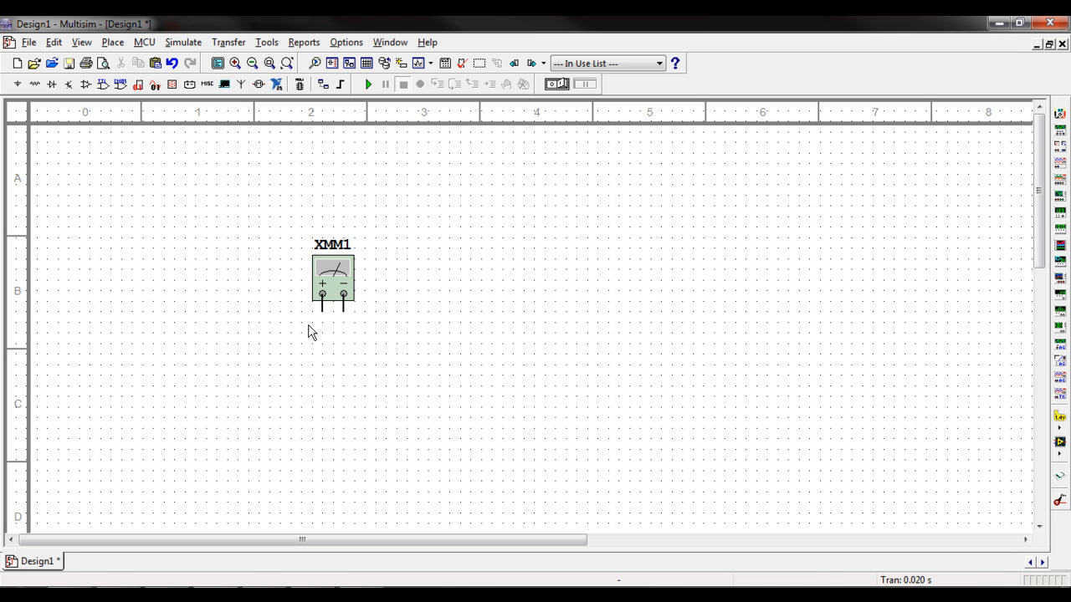
{"action": "mouse_move", "coordinate": [345, 291]}
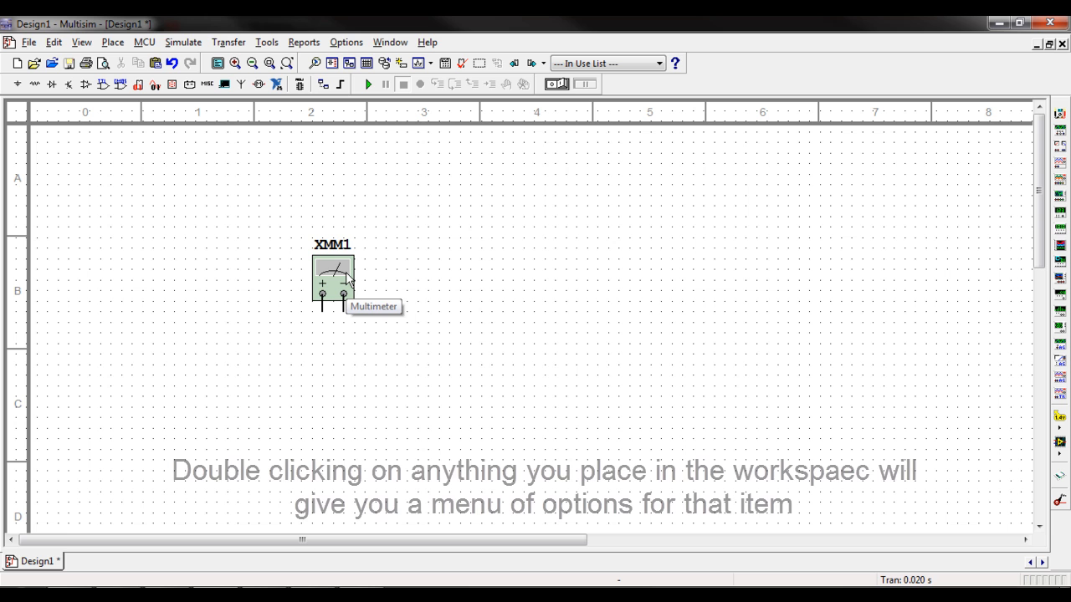
{"action": "double_click", "coordinate": [333, 276]}
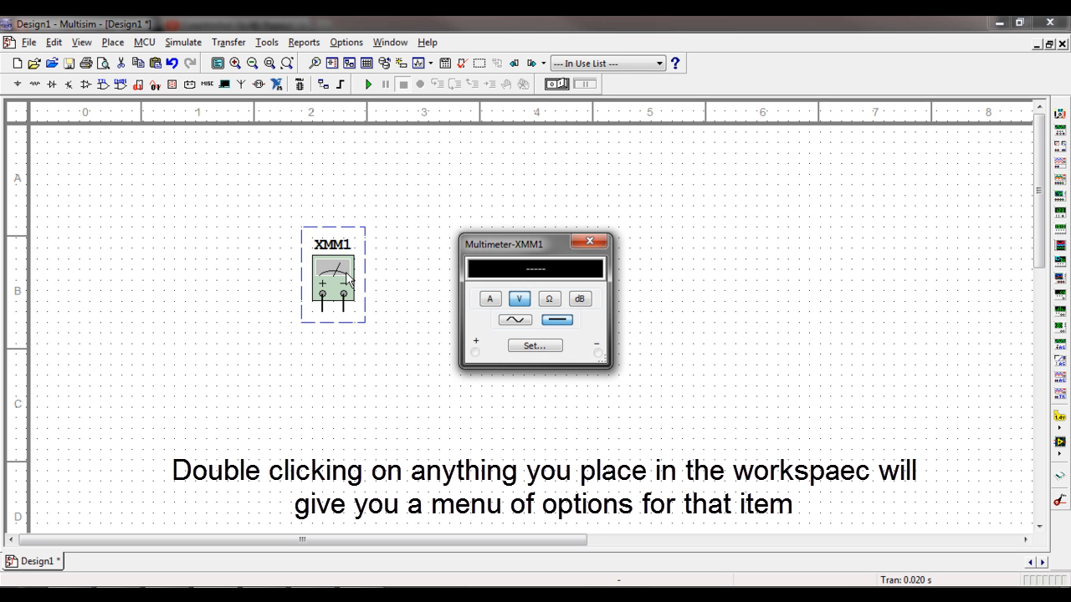
{"action": "mouse_move", "coordinate": [513, 238]}
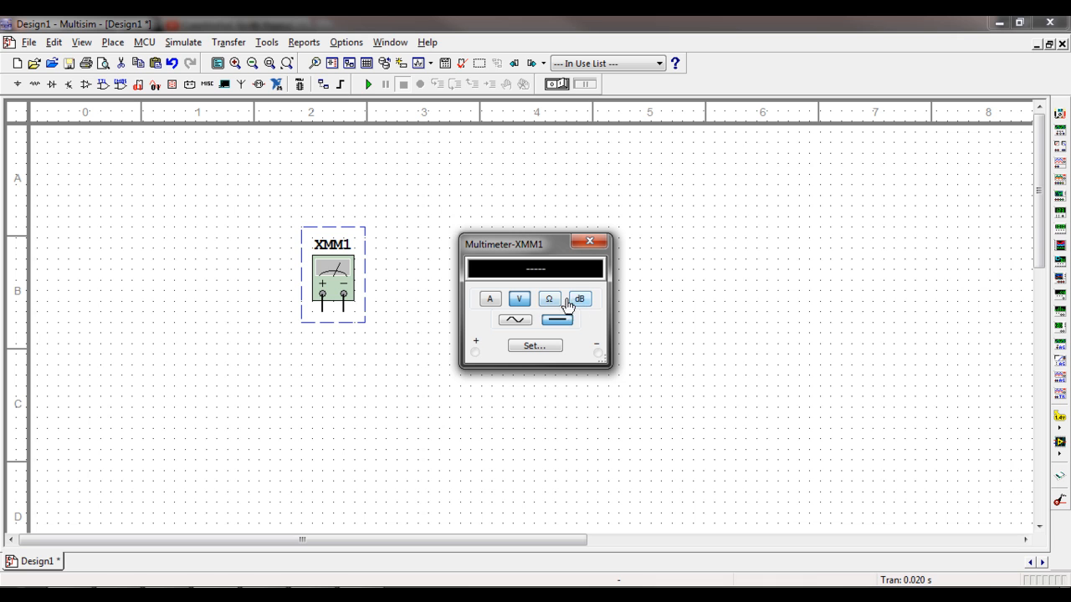
{"action": "left_click", "coordinate": [579, 298]}
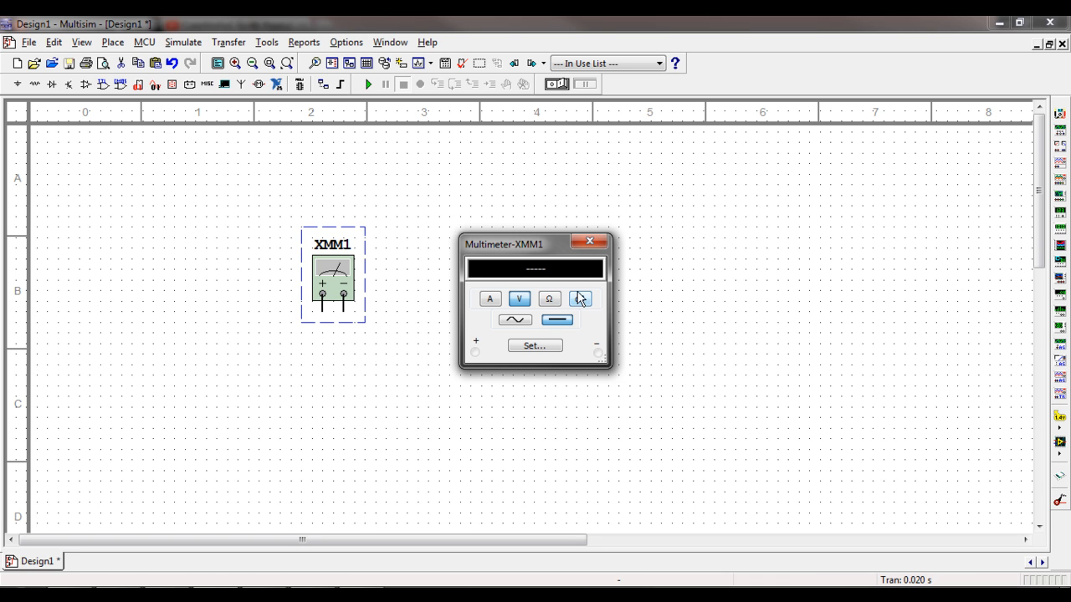
{"action": "left_click", "coordinate": [589, 241]}
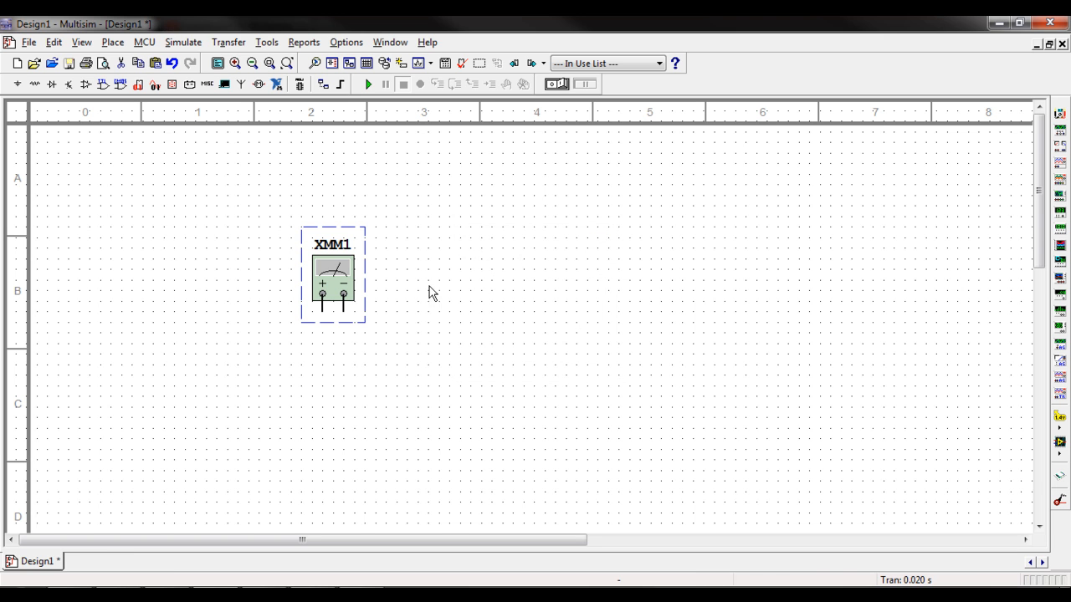
{"action": "mouse_move", "coordinate": [539, 315]}
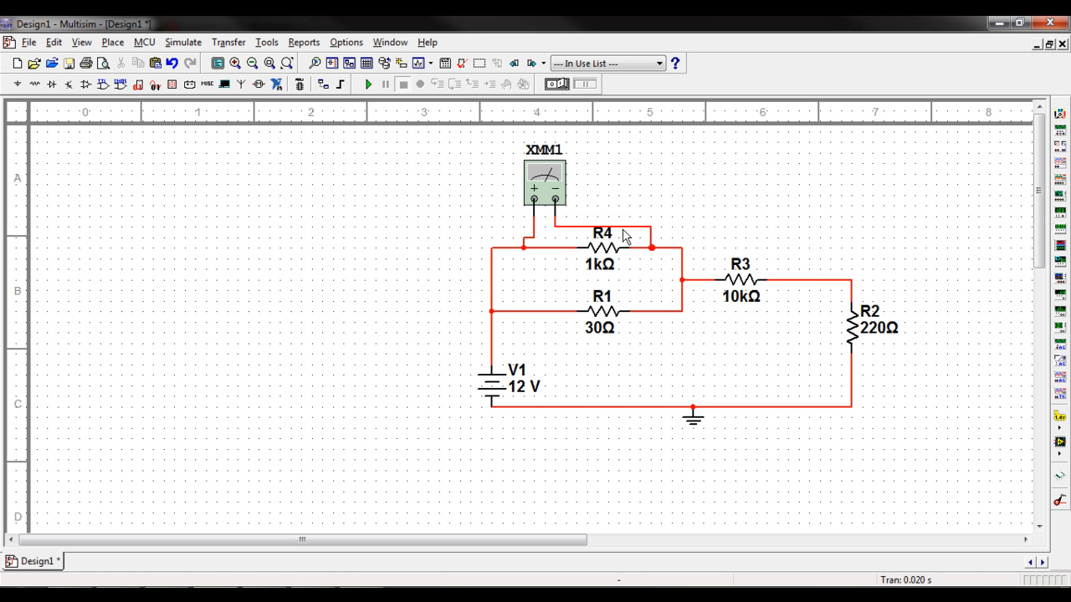
Bring up the XMM1 multimeter readout panel after wiring it across R4.
{"action": "double_click", "coordinate": [544, 182]}
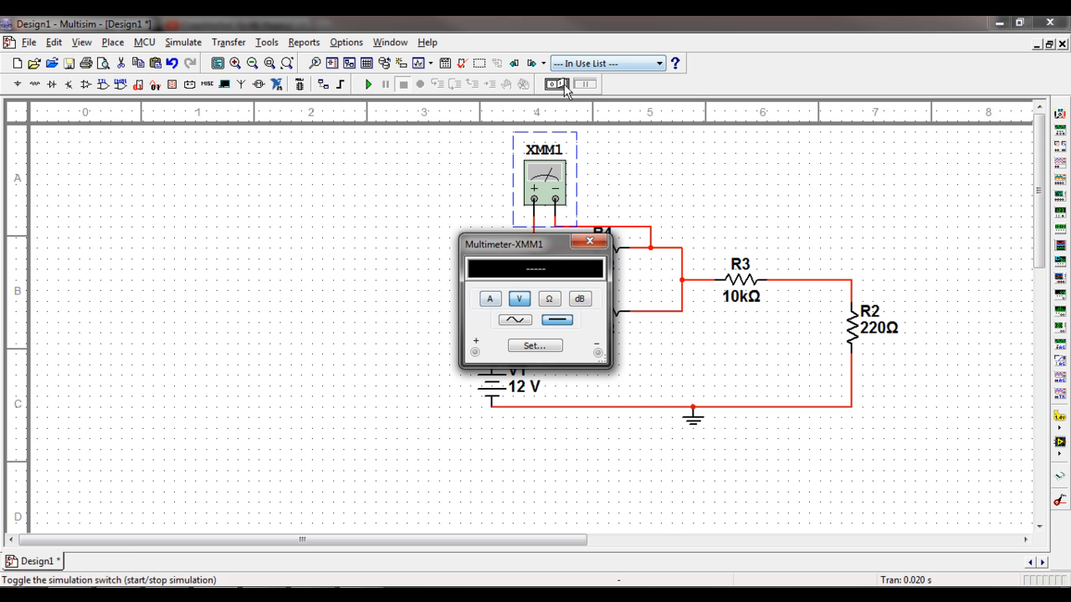
Run the simulation, read about 34.102 mV across R4 on XMM1, then close its panel.
{"action": "left_click", "coordinate": [368, 83]}
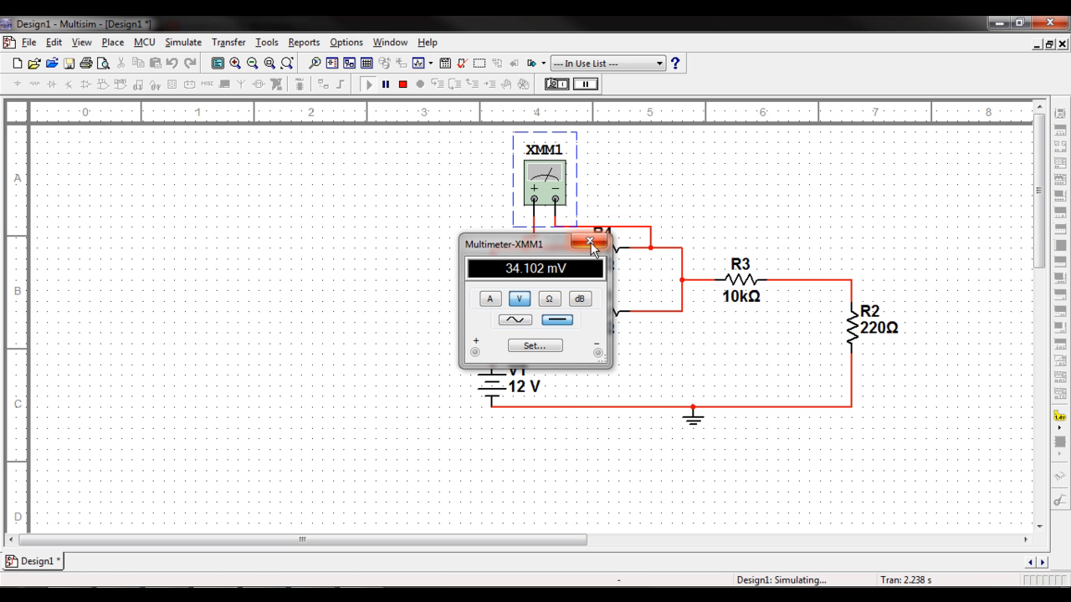
{"action": "left_click", "coordinate": [590, 243]}
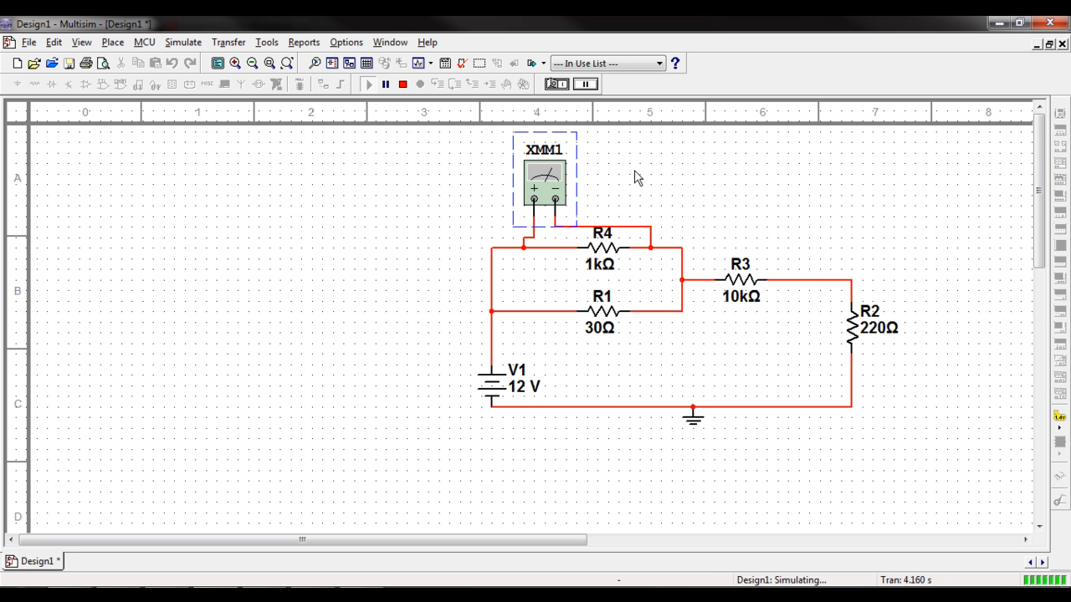
{"action": "mouse_move", "coordinate": [502, 194]}
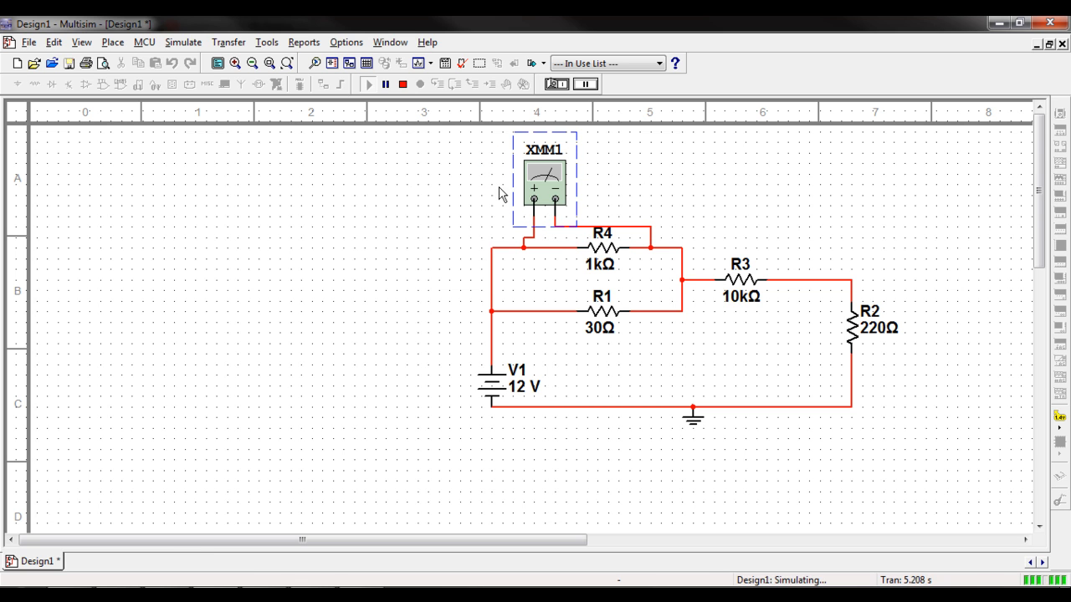